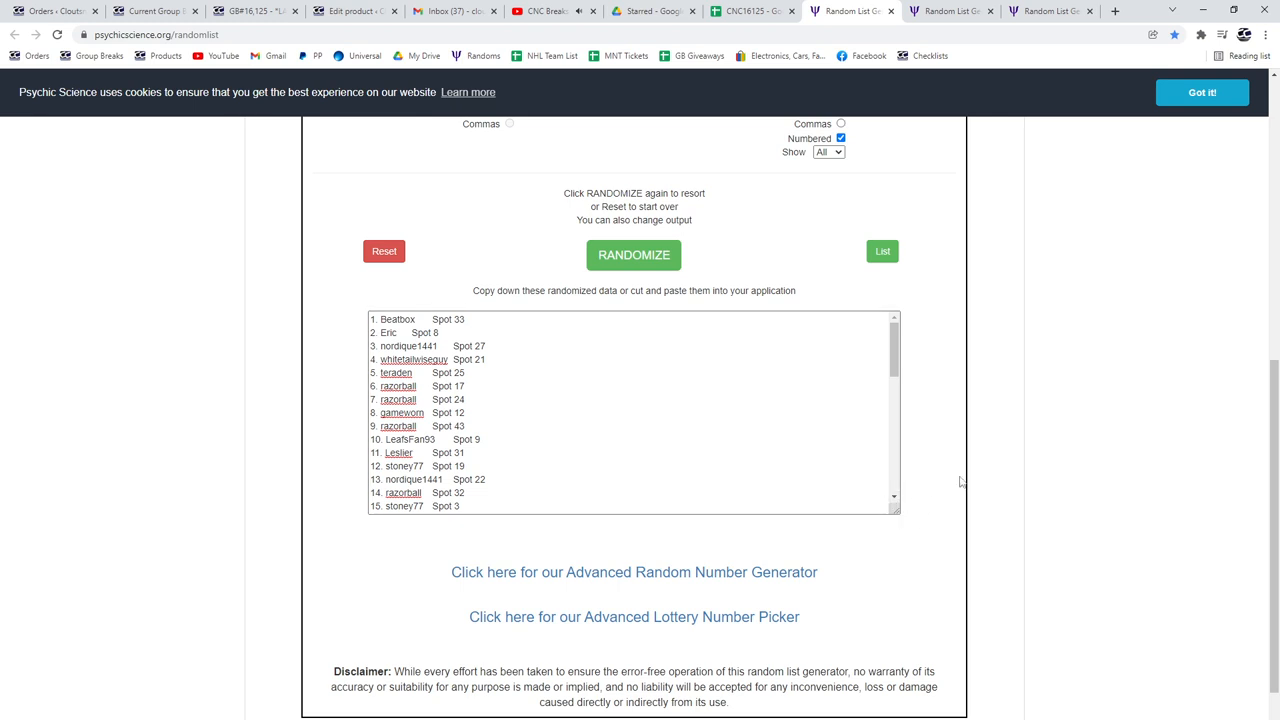
- Copy the randomized names and spots, hit card list, and base card list into CNC16125
{"action": "left_click", "coordinate": [633, 254]}
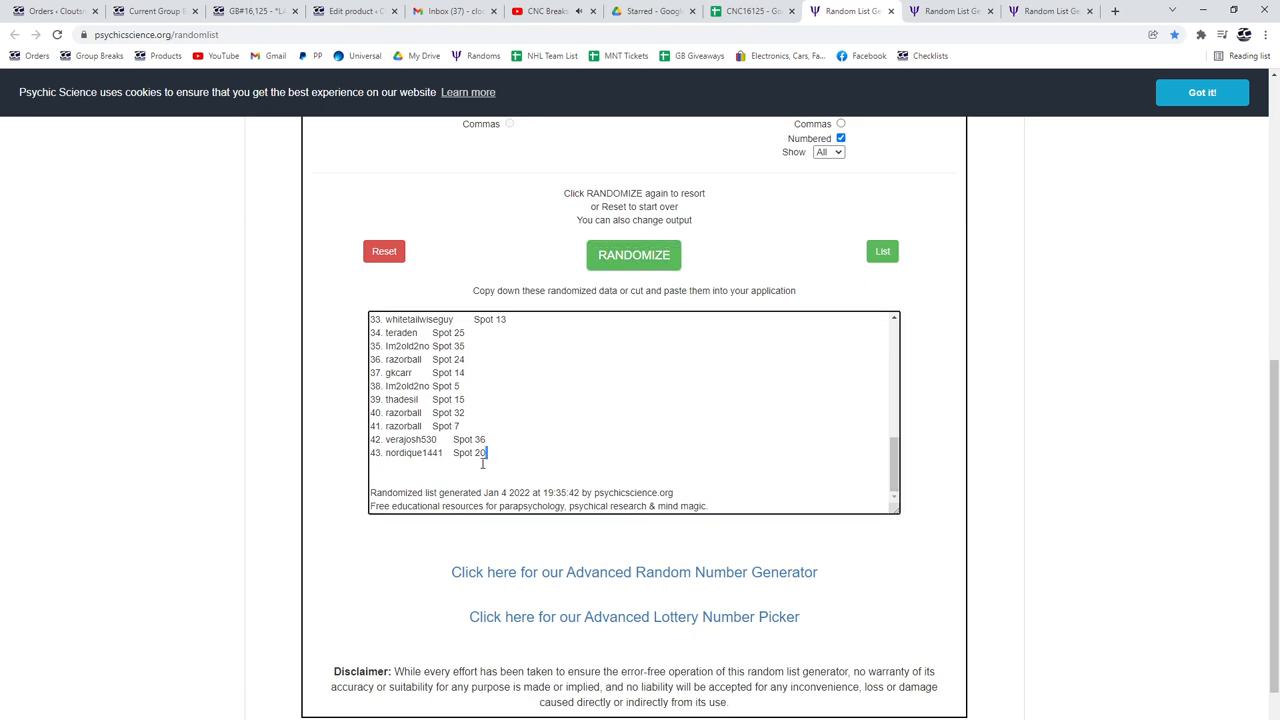
{"action": "left_click", "coordinate": [750, 11]}
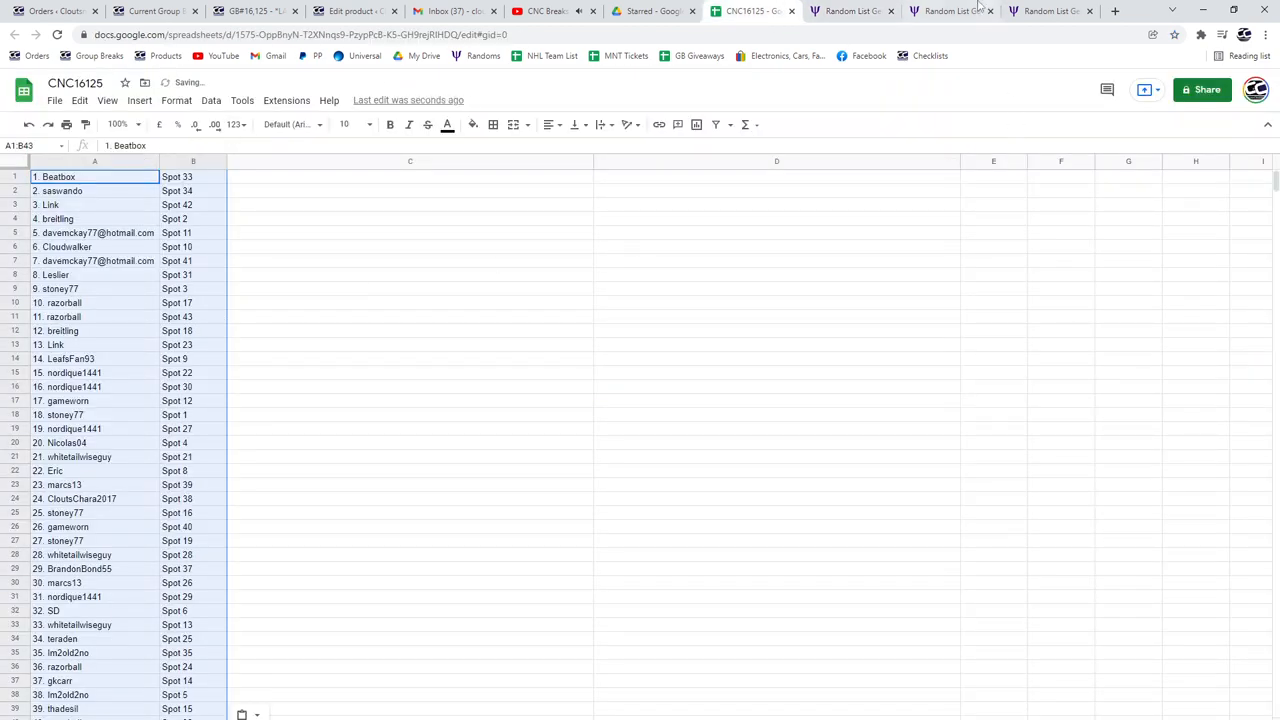
{"action": "left_click", "coordinate": [948, 11]}
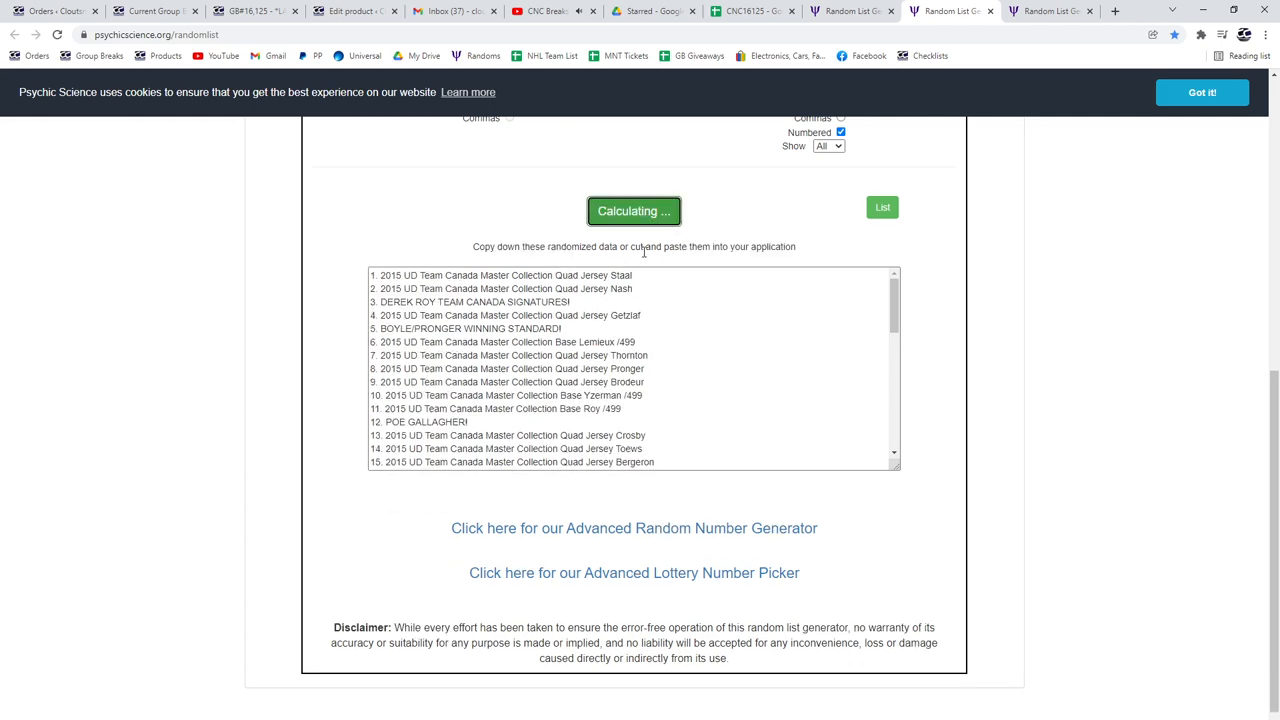
{"action": "left_click", "coordinate": [634, 211]}
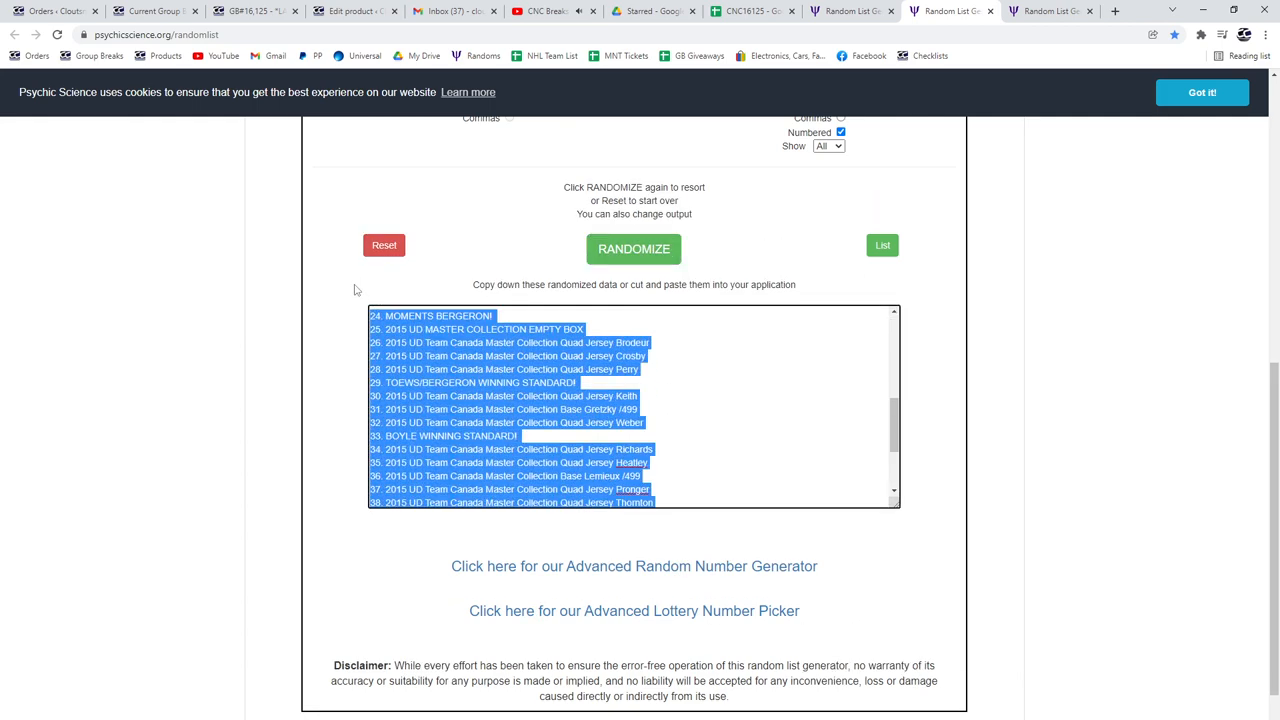
{"action": "left_click", "coordinate": [752, 11]}
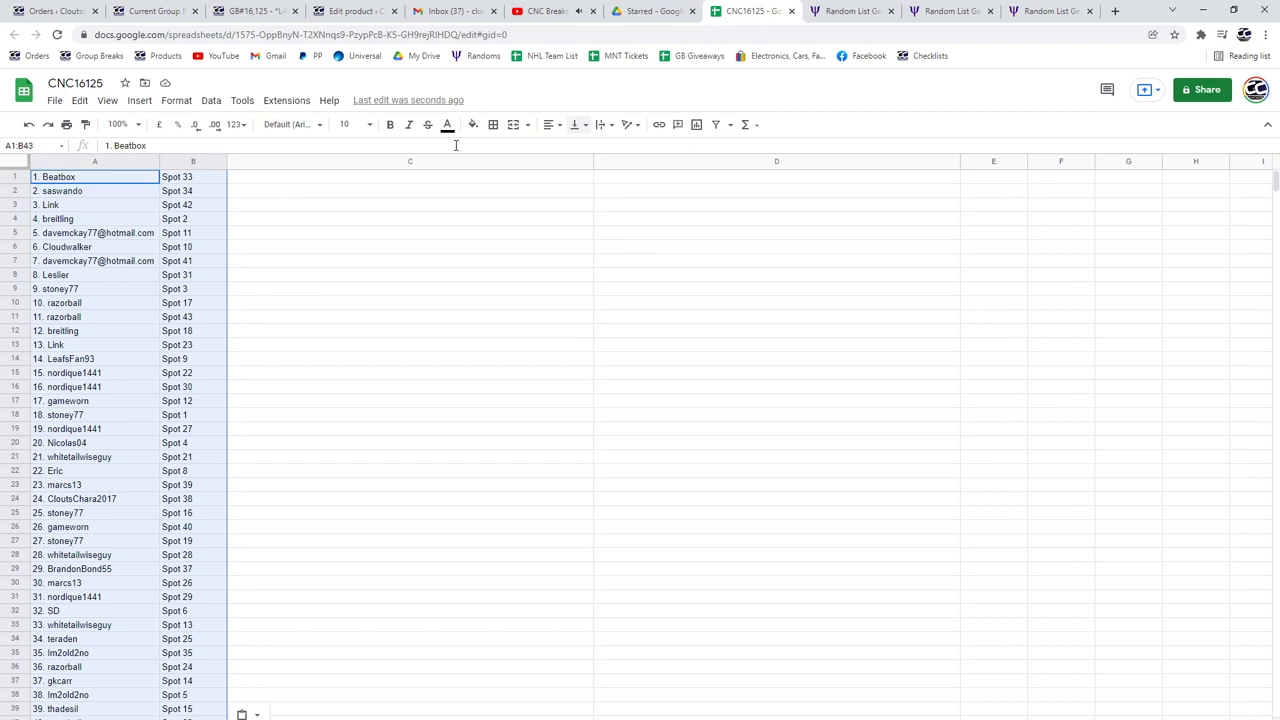
{"action": "left_click", "coordinate": [1050, 11]}
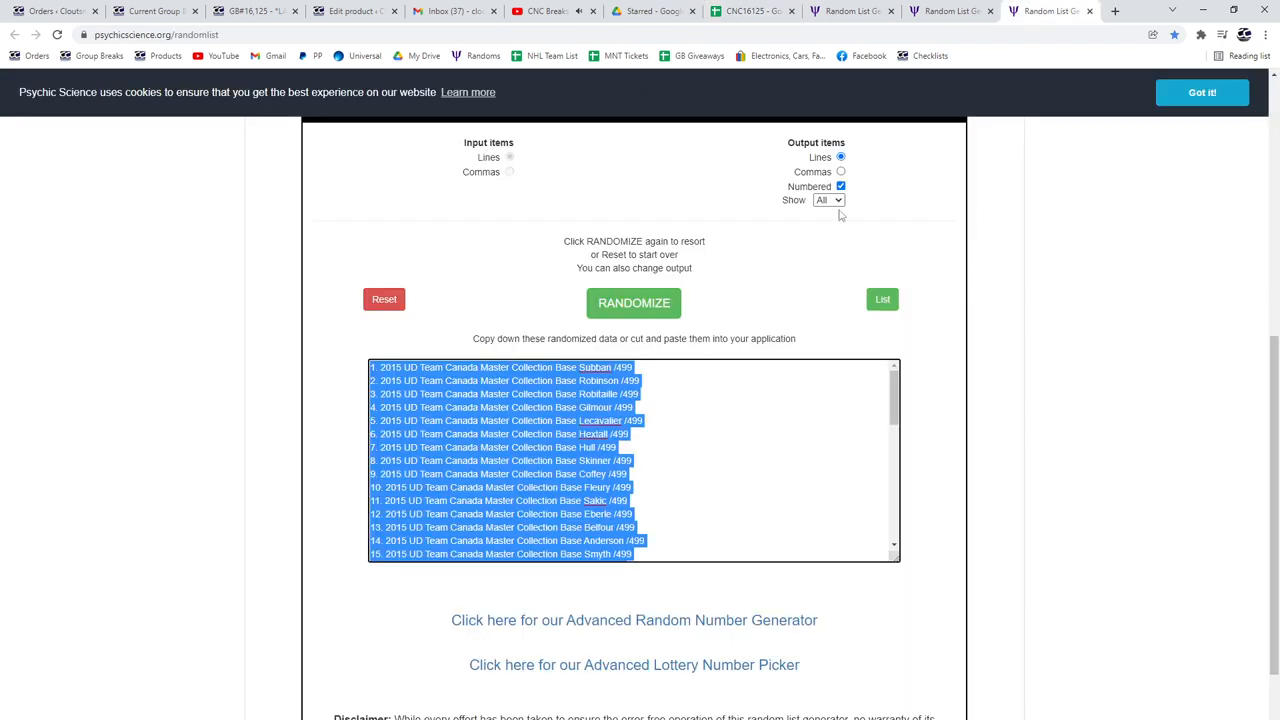
{"action": "left_click", "coordinate": [633, 302]}
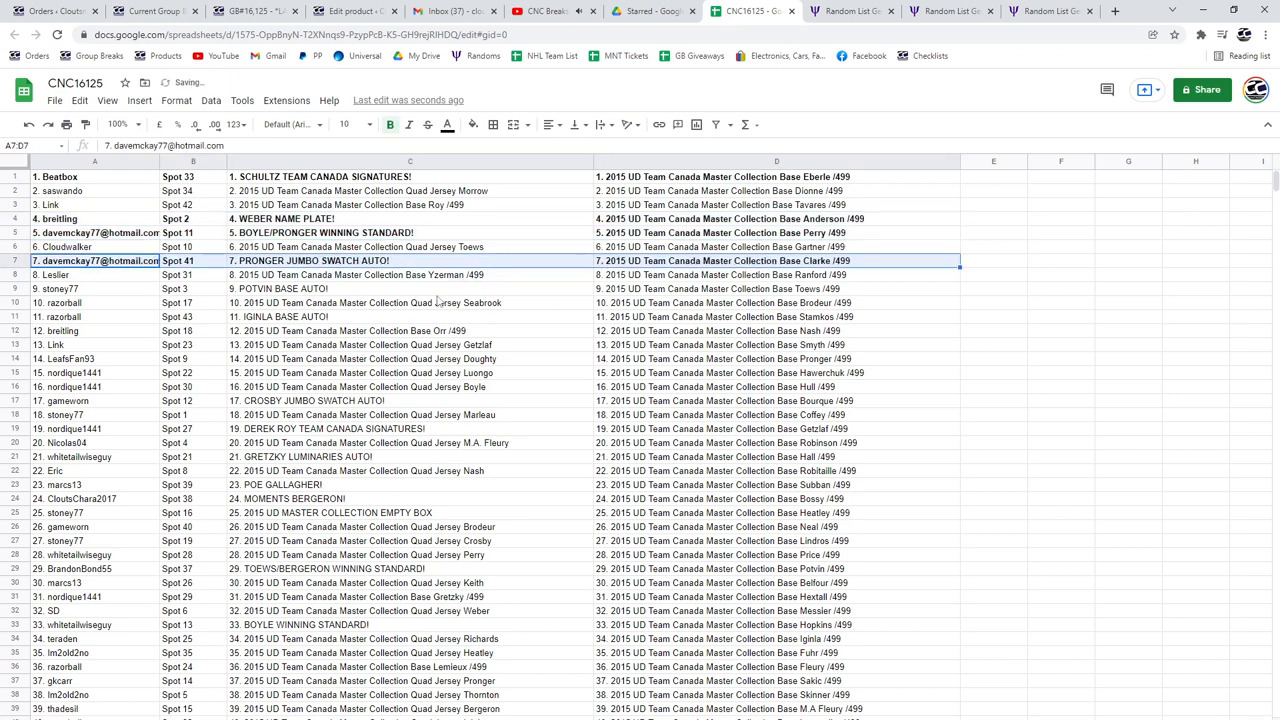
- Bold the winning hit rows 9, 19, 33 and 41 across columns A–D
{"action": "left_click", "coordinate": [94, 288]}
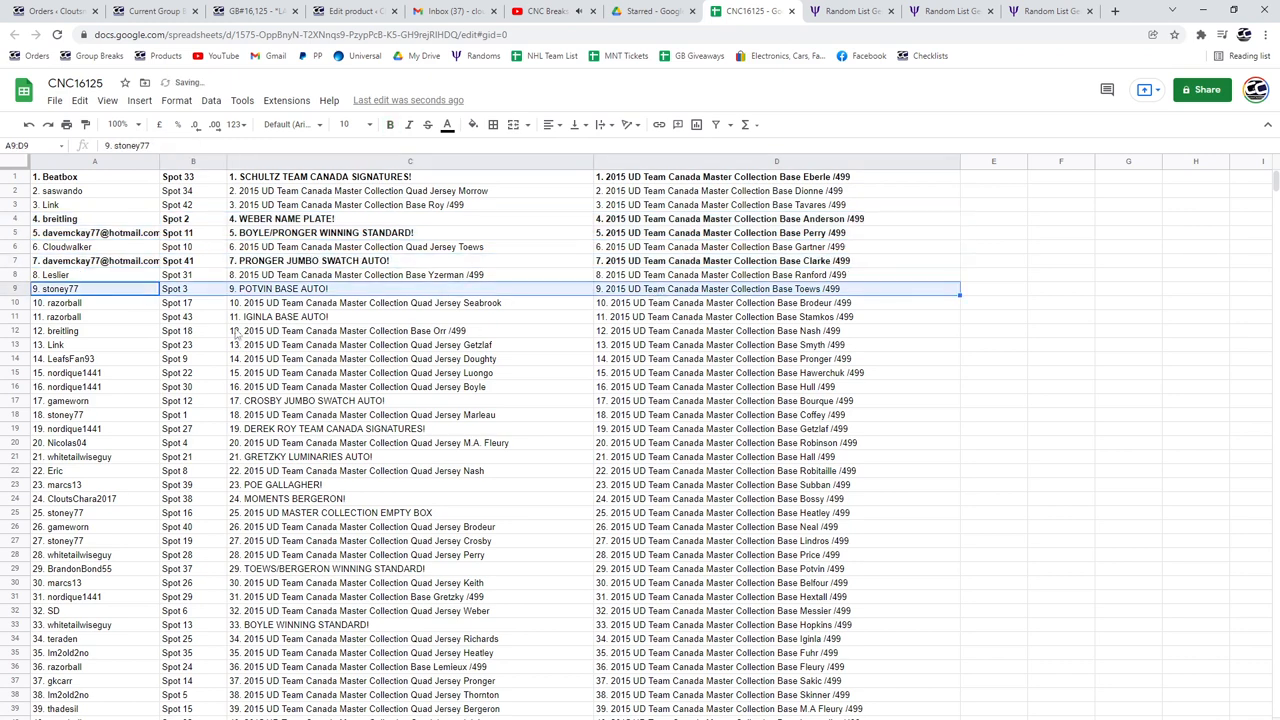
{"action": "left_click", "coordinate": [94, 316]}
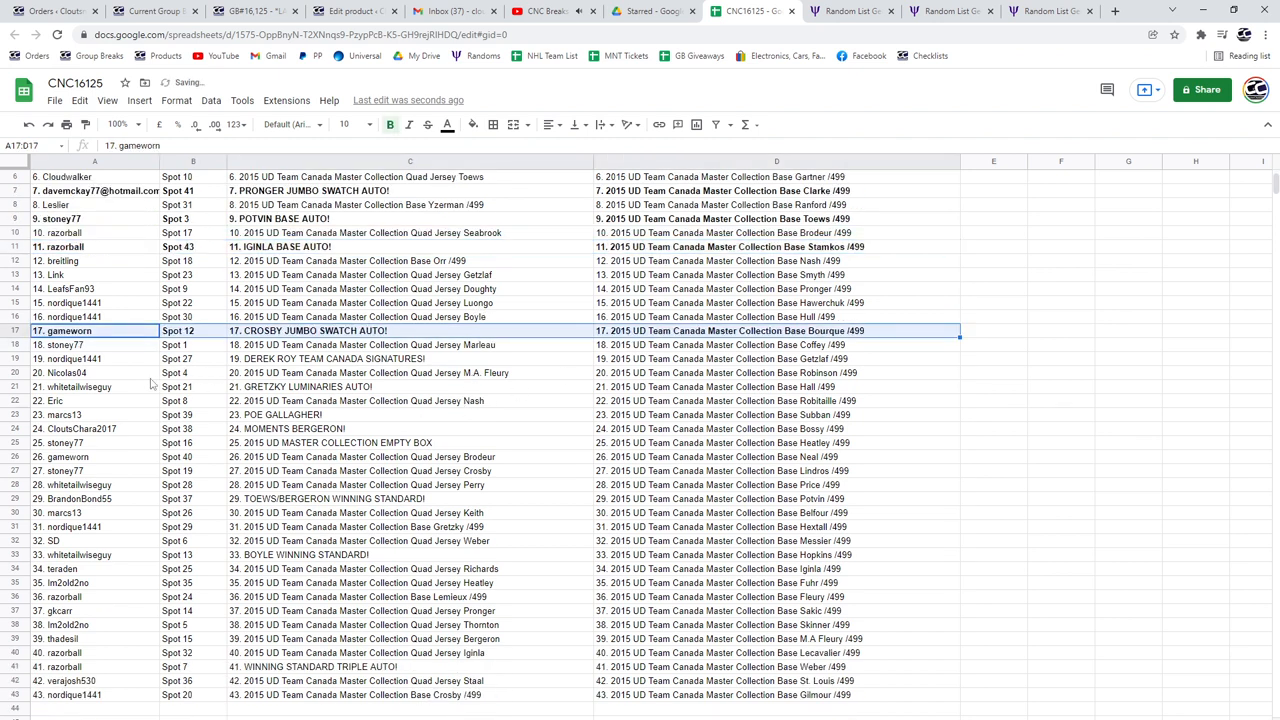
{"action": "left_click", "coordinate": [94, 358]}
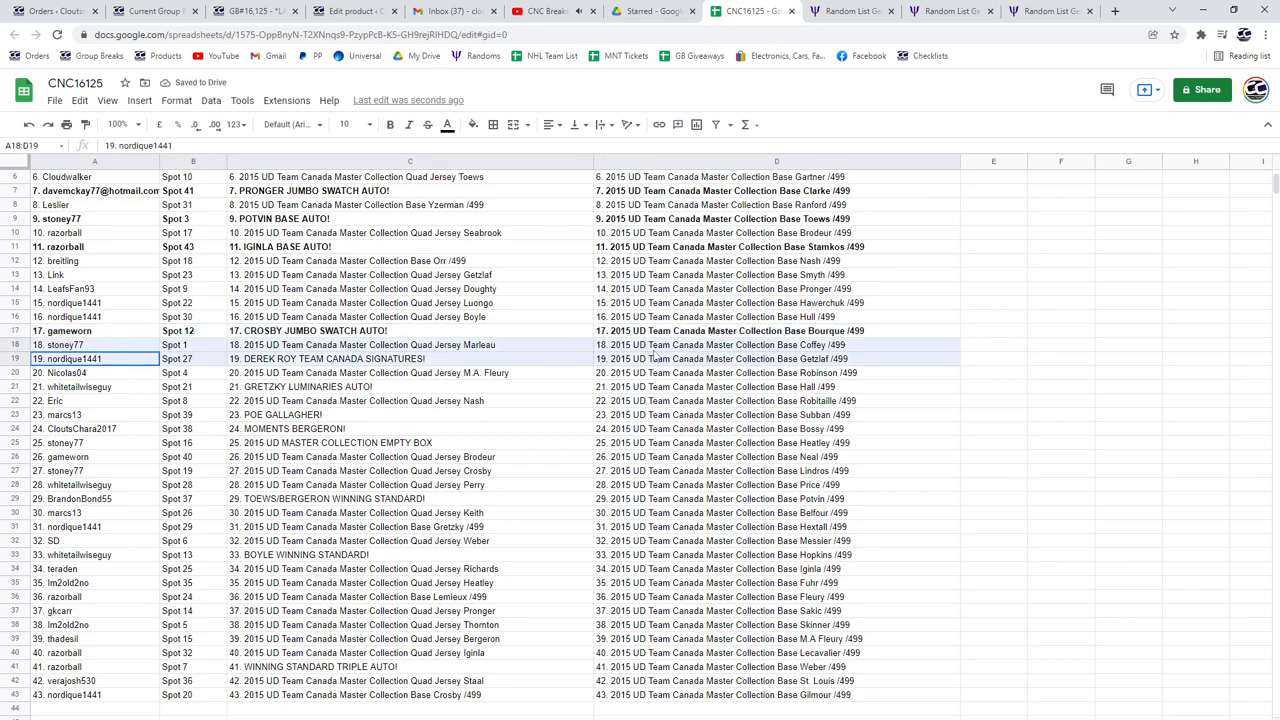
{"action": "left_click", "coordinate": [94, 387]}
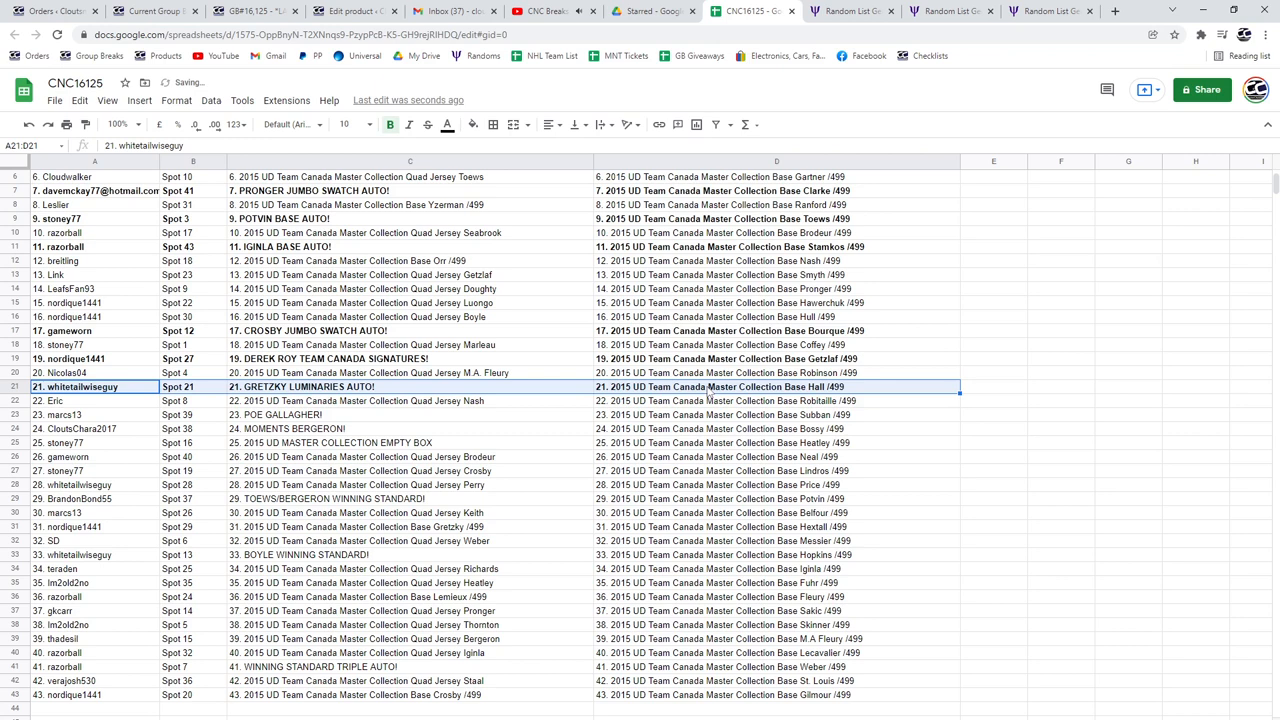
{"action": "mouse_move", "coordinate": [88, 422]}
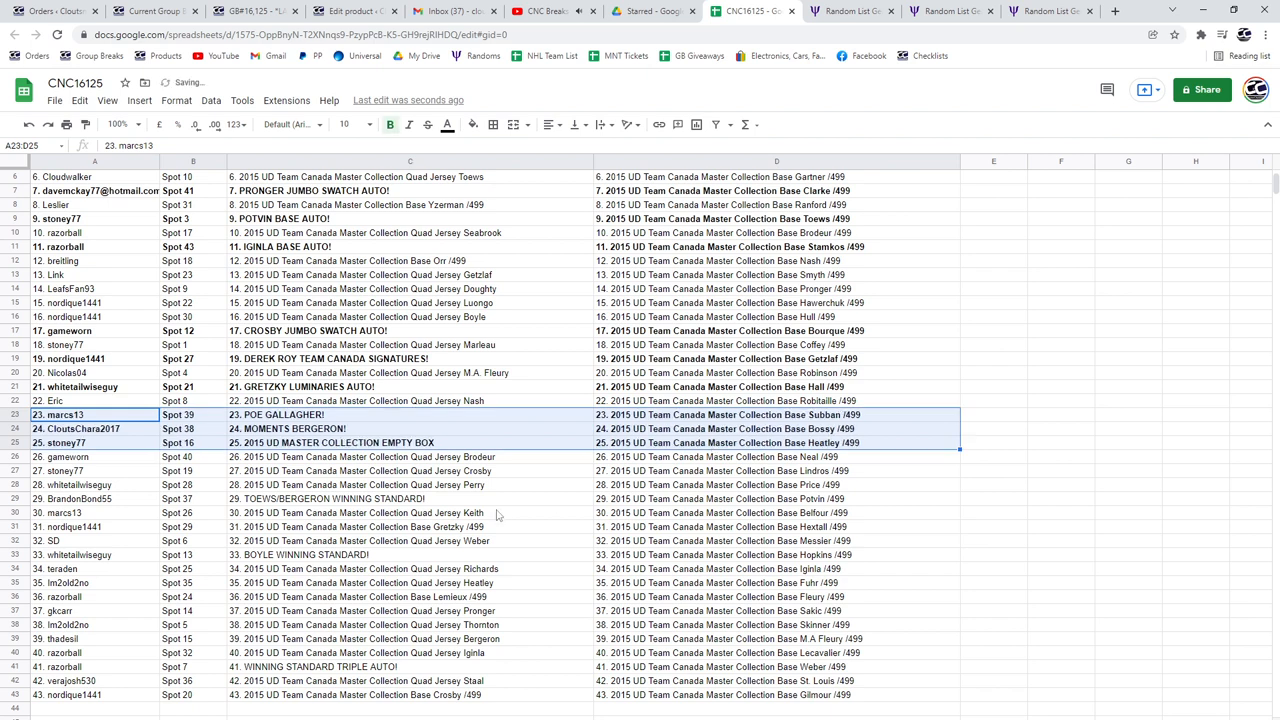
{"action": "scroll", "scroll_direction": "down", "scroll_amount": 3}
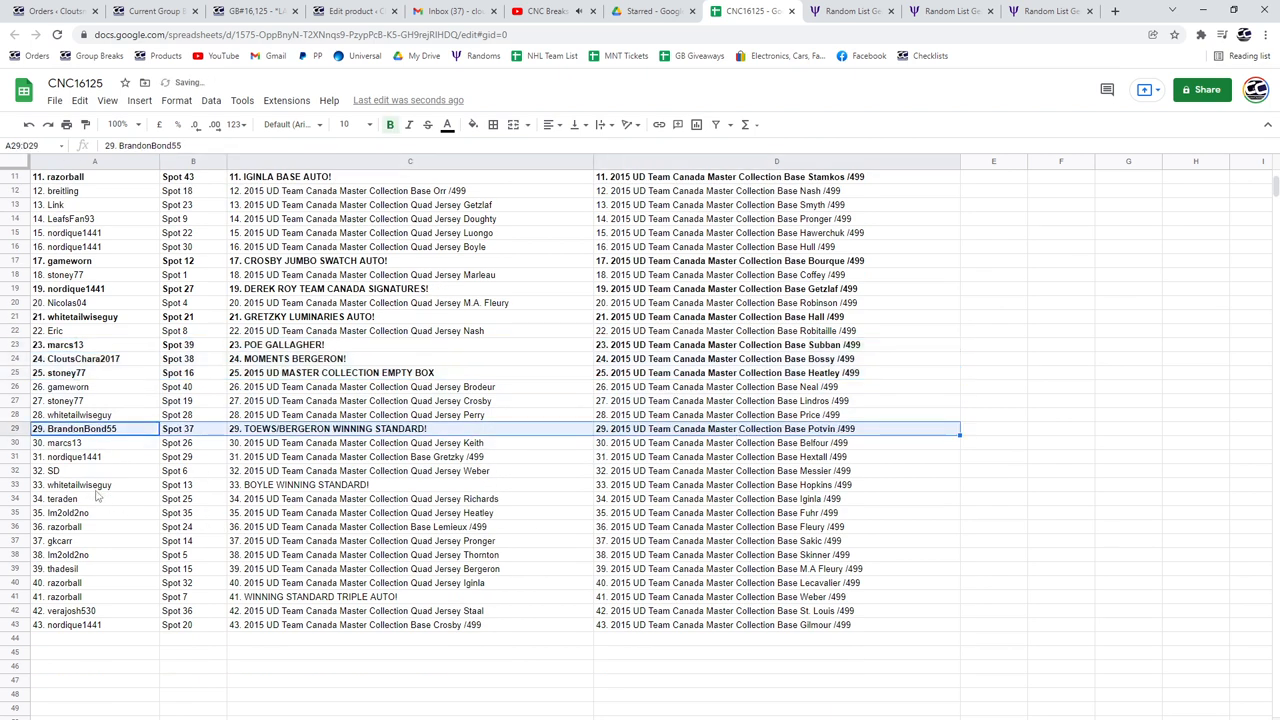
{"action": "left_click", "coordinate": [95, 485]}
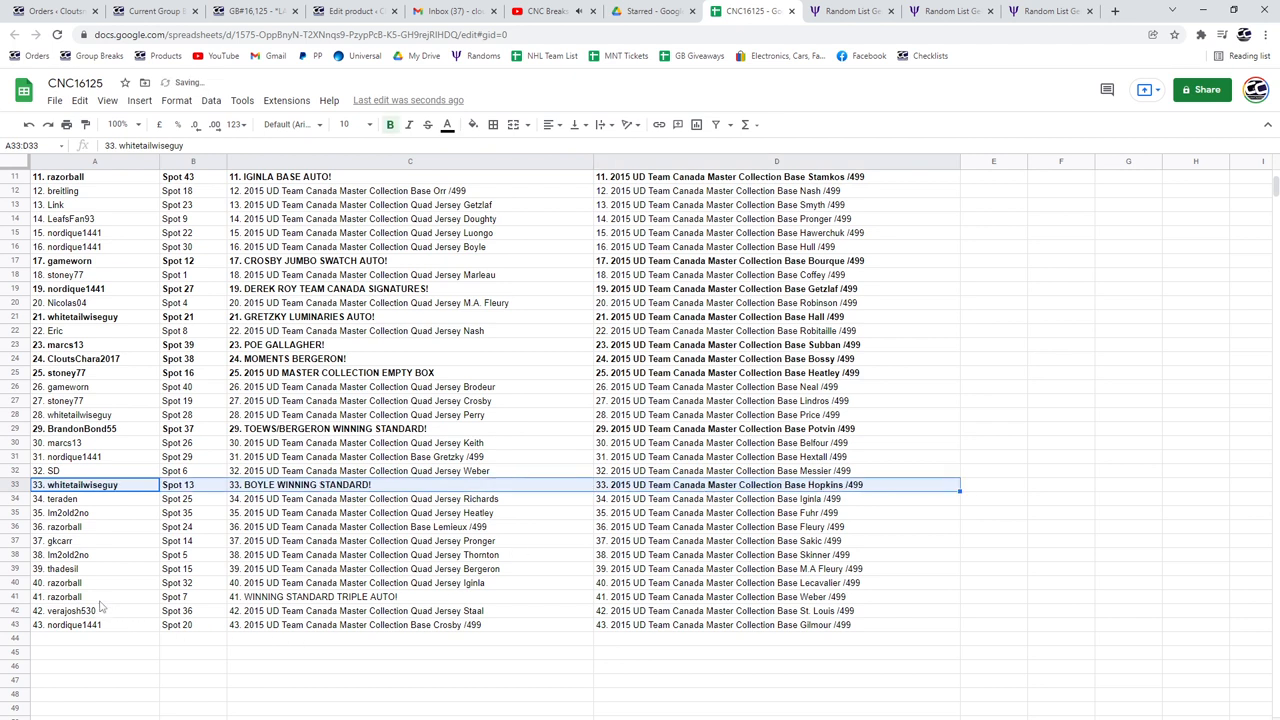
{"action": "left_click", "coordinate": [95, 596]}
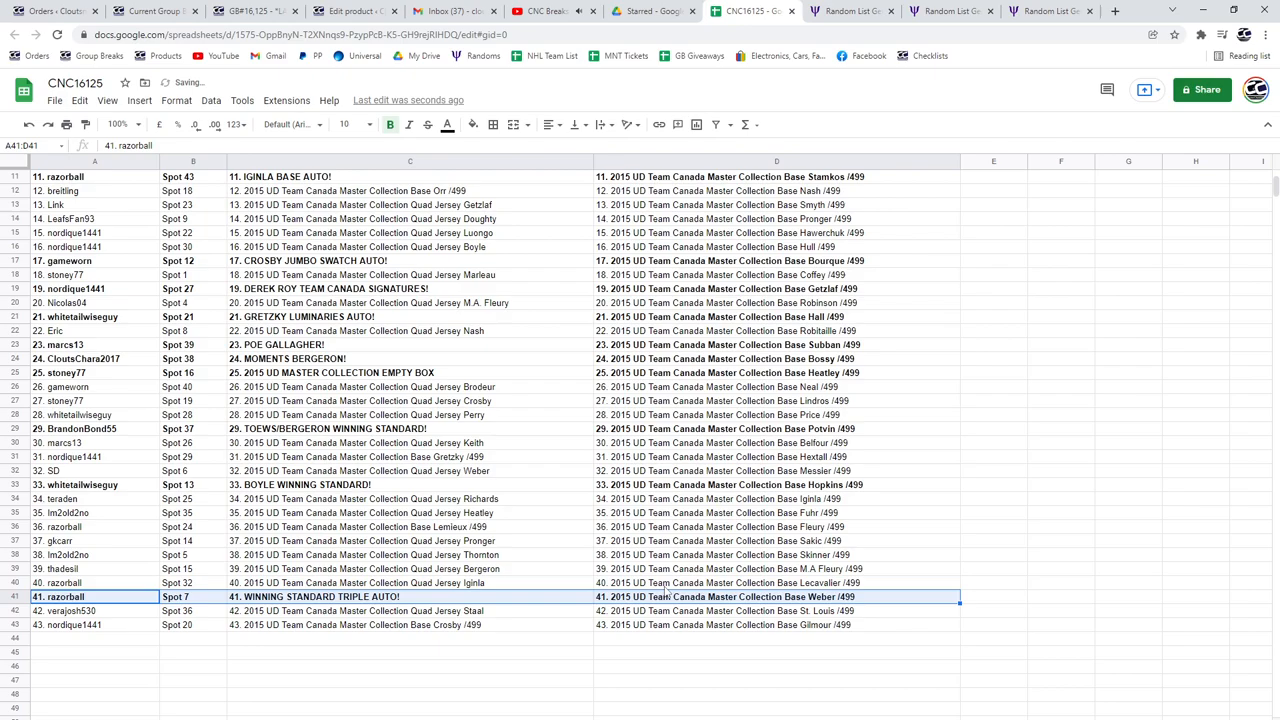